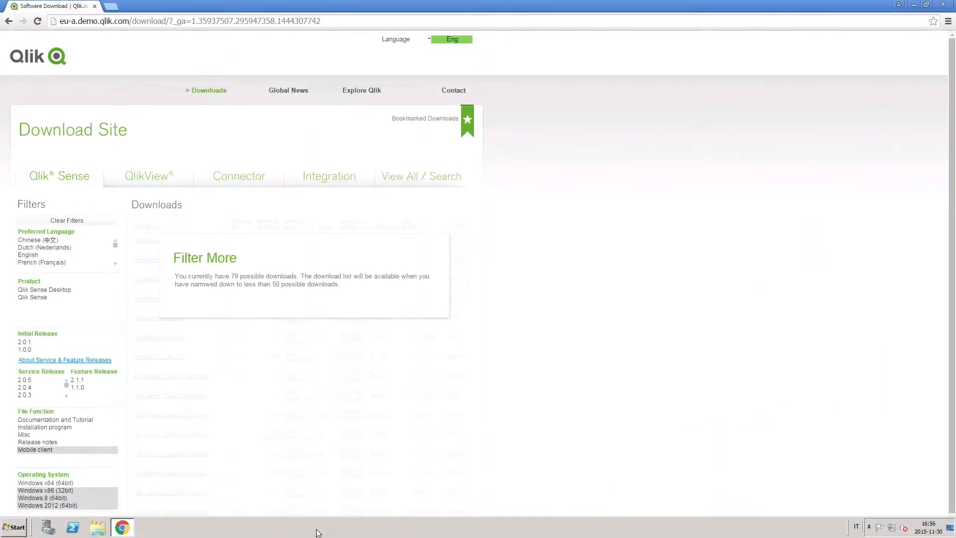
Launch Qlik Sense from the Start menu by searching 'se', opening the hub.
left_click(13, 527)
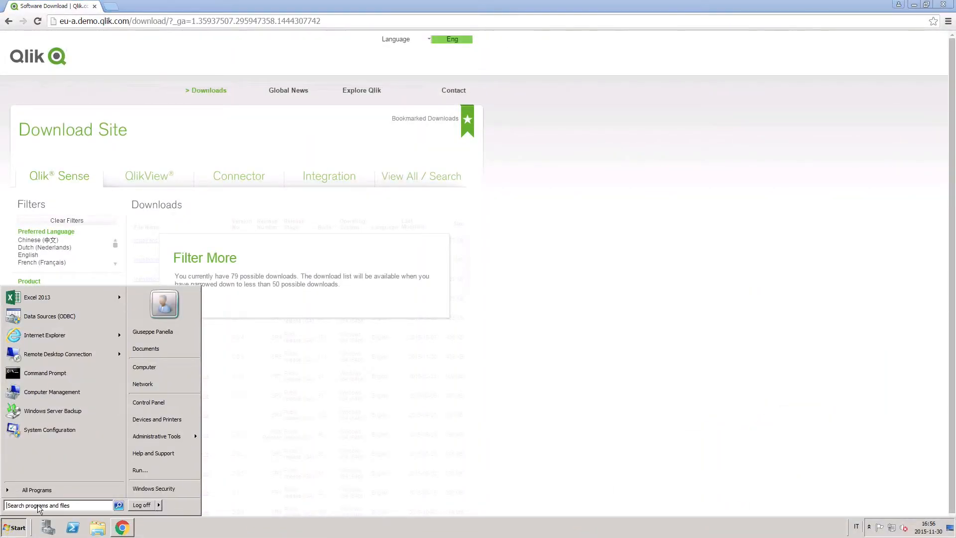
type("se")
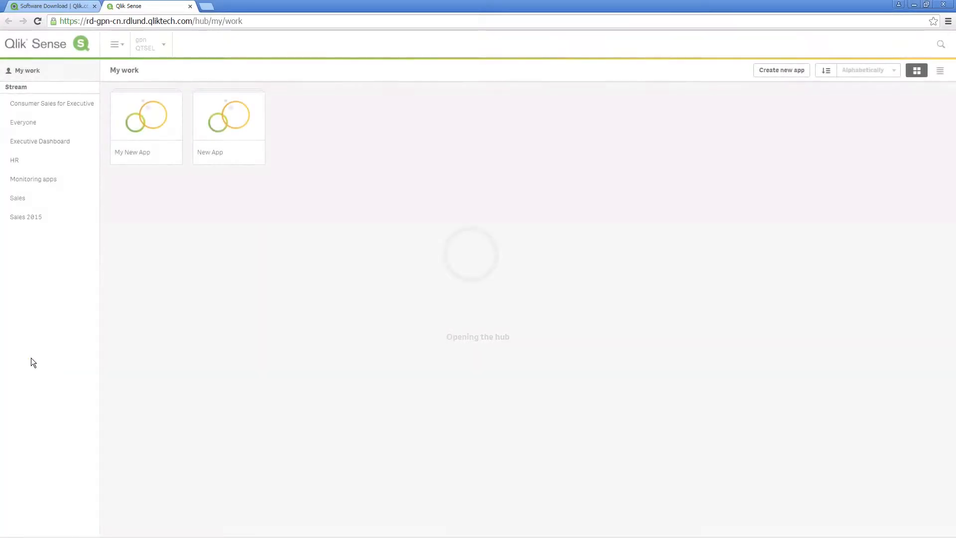
Create a new app named 'Connector app' and reach its Add data dialog.
left_click(781, 70)
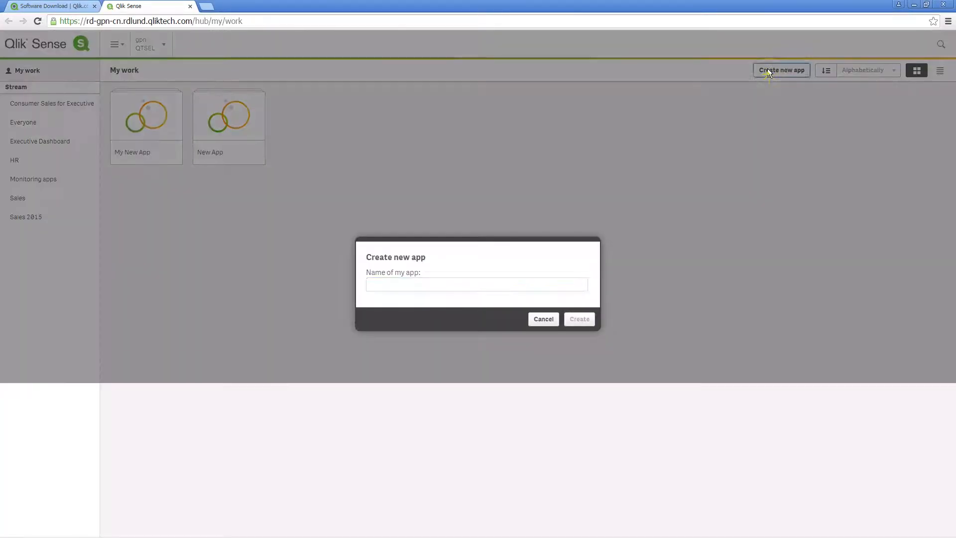
type("Connector app")
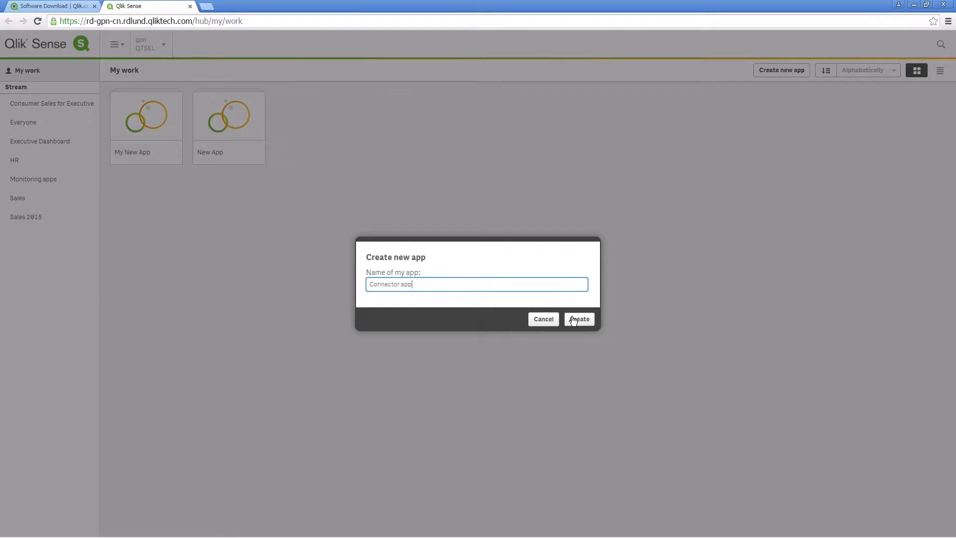
left_click(578, 318)
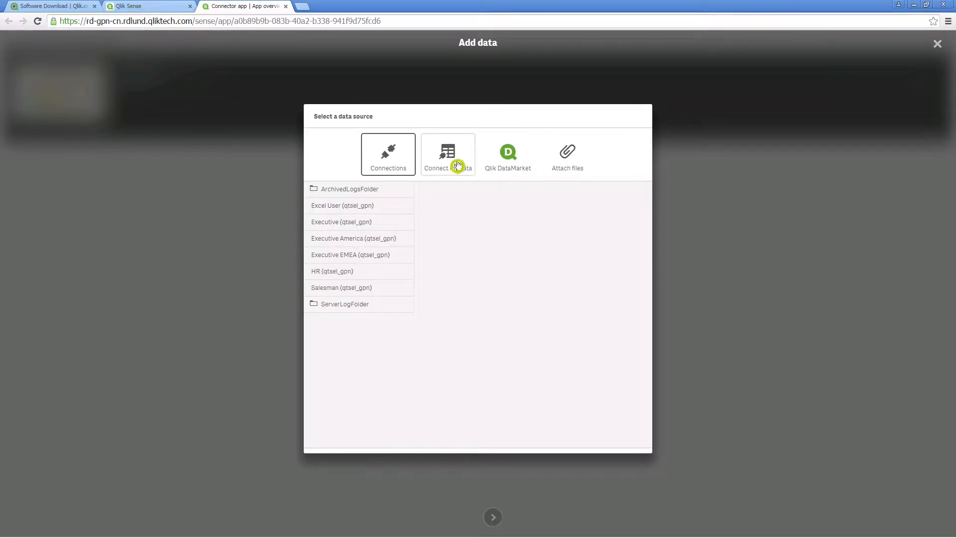
Choose REST as the data source under Connect my data.
left_click(447, 153)
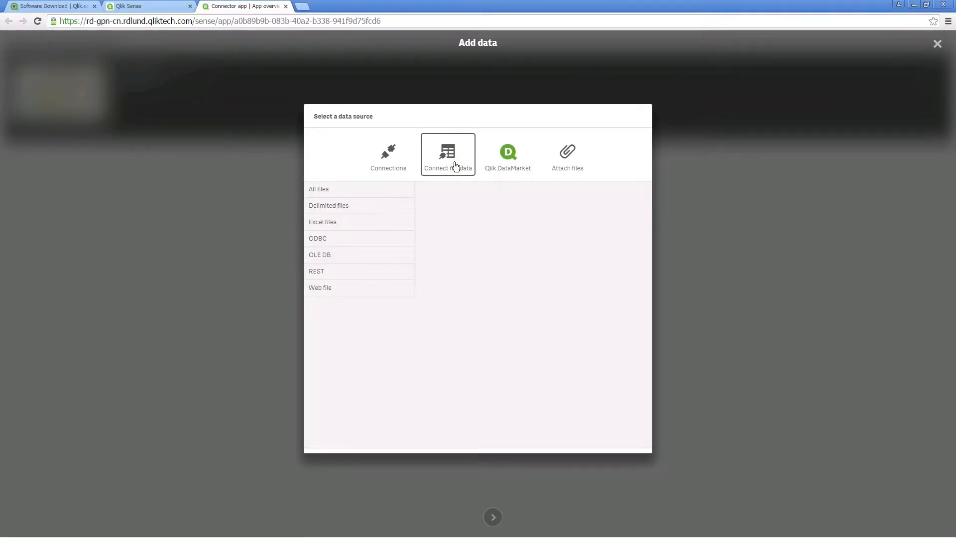
mouse_move(316, 270)
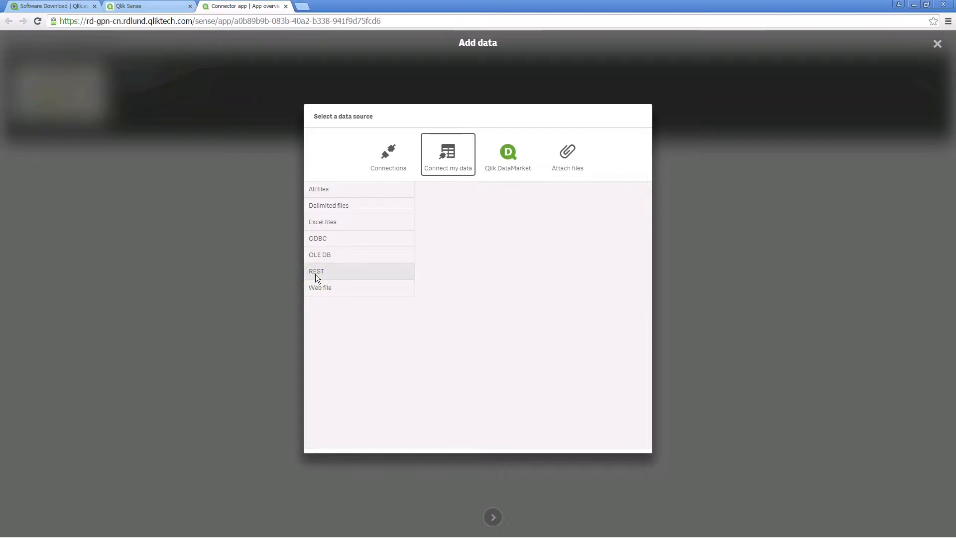
left_click(316, 271)
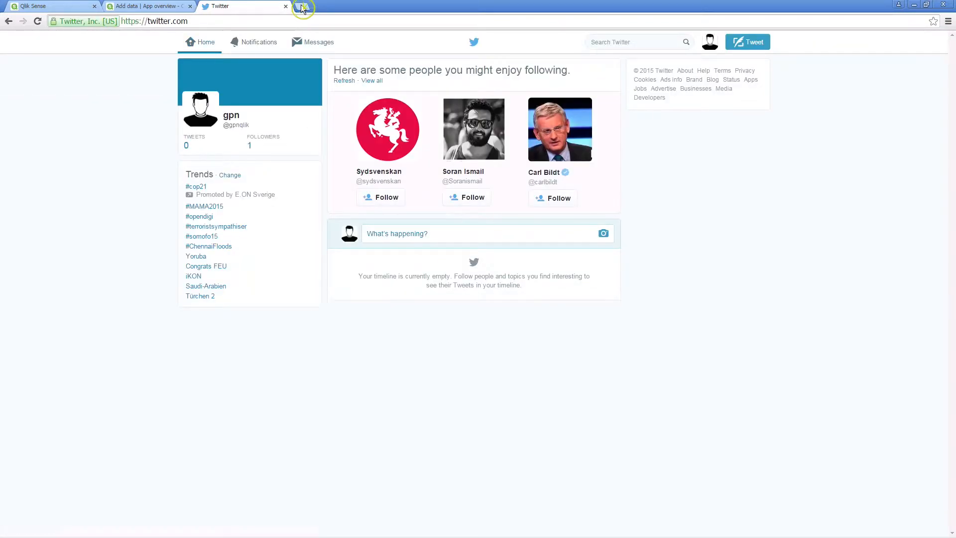
Bring up the Twitter API Console on the api.twitter.com/1.1 service.
left_click(304, 9)
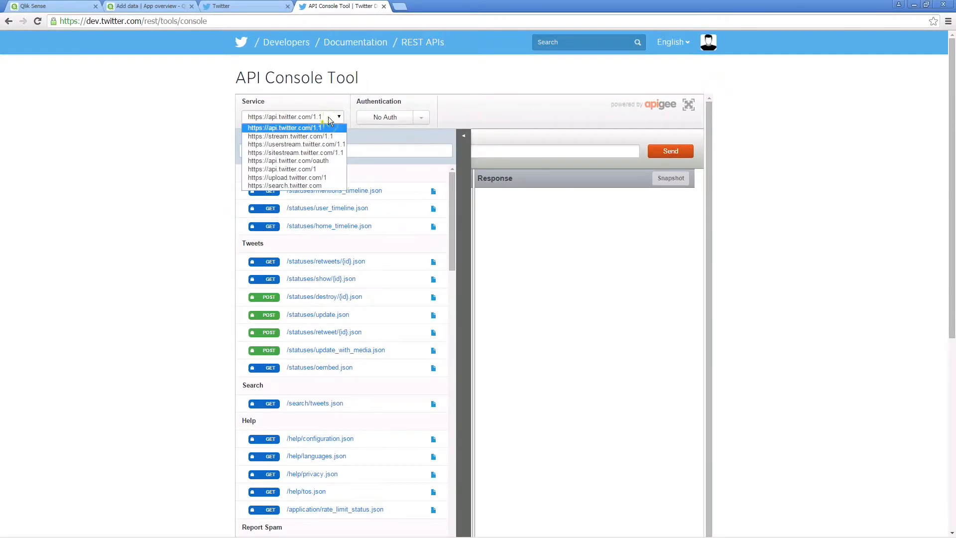
left_click(282, 128)
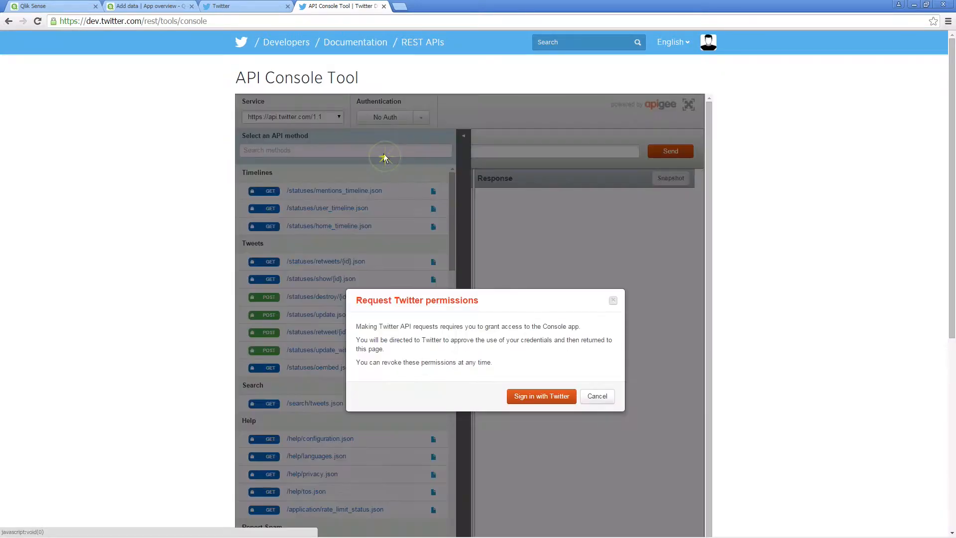
Authorize the console with the Twitter account for the user_timeline GET request.
left_click(540, 395)
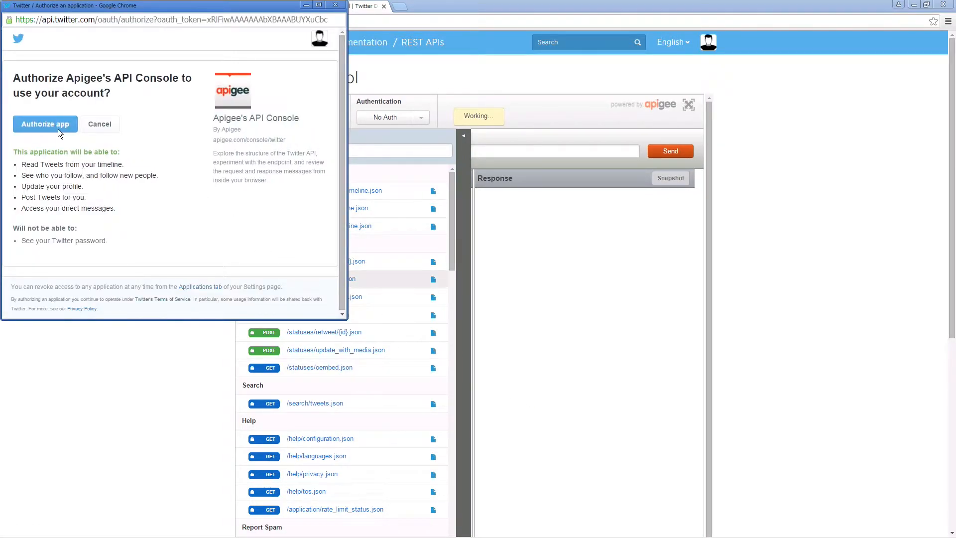
left_click(45, 124)
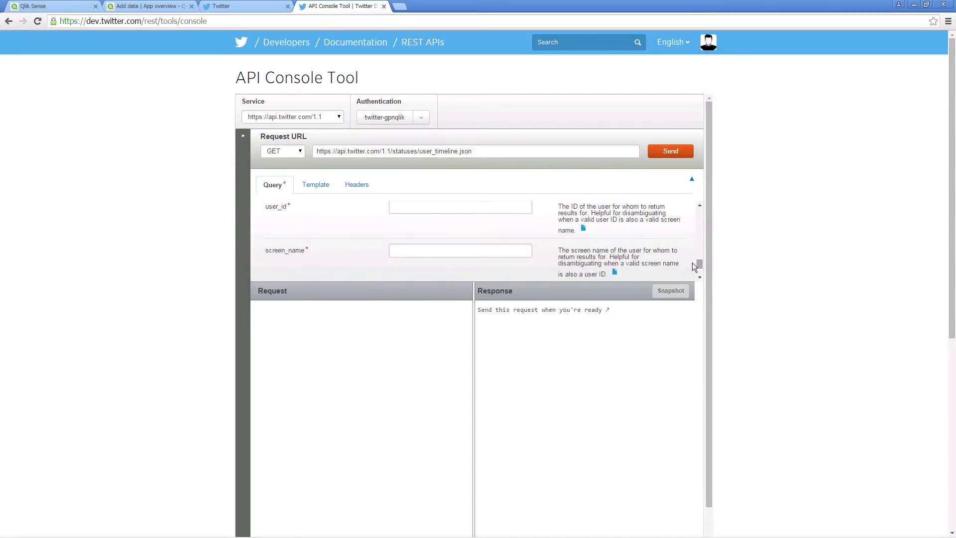
Fill the screen_name parameter with 'gpnqlik'.
type("gpnqlik")
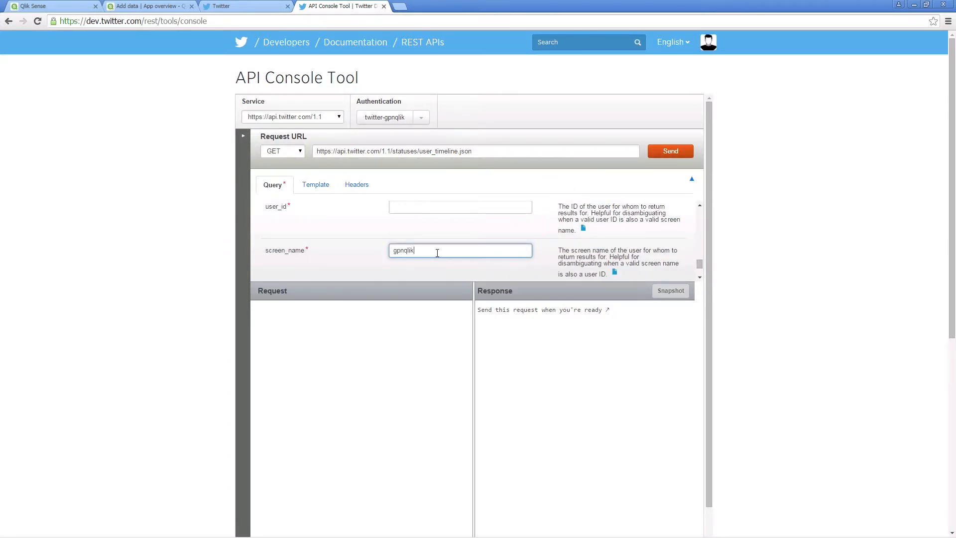
key("ctrl+c")
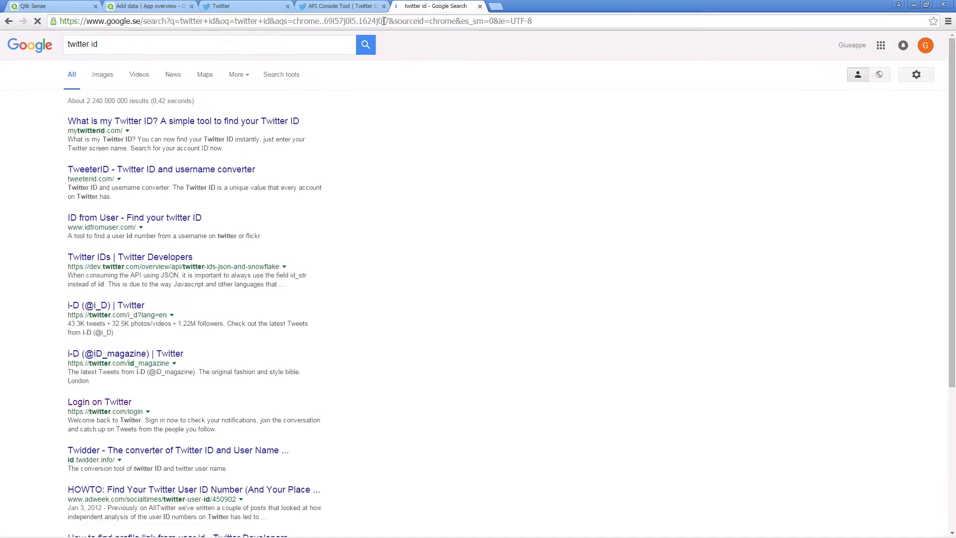
Look up the numeric Twitter ID on MyTwitterID and bring it back to the console's user_id.
left_click(183, 120)
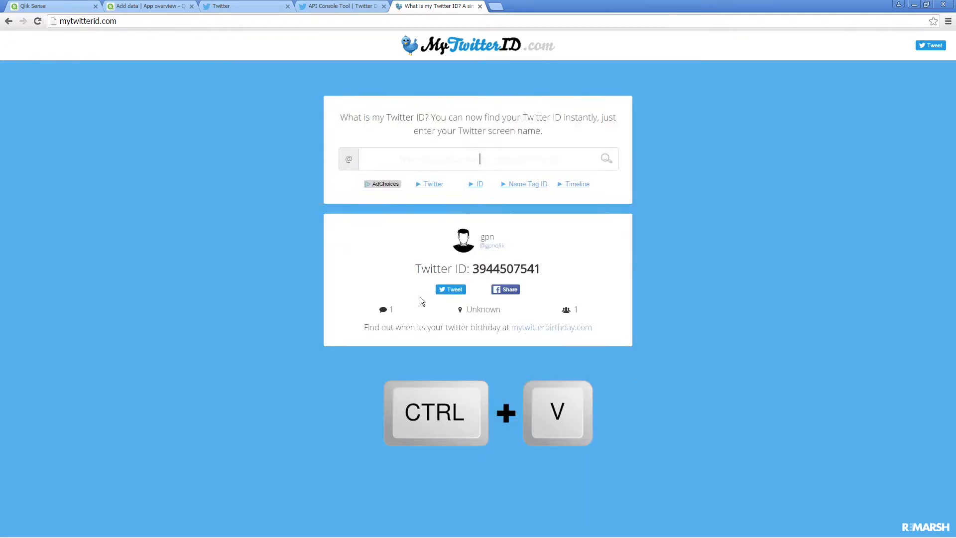
double_click(505, 269)
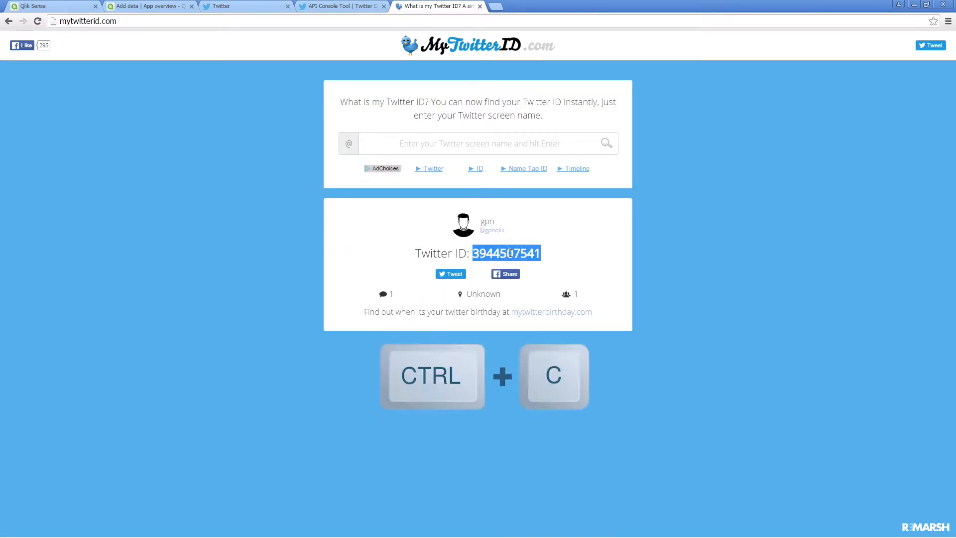
left_click(341, 6)
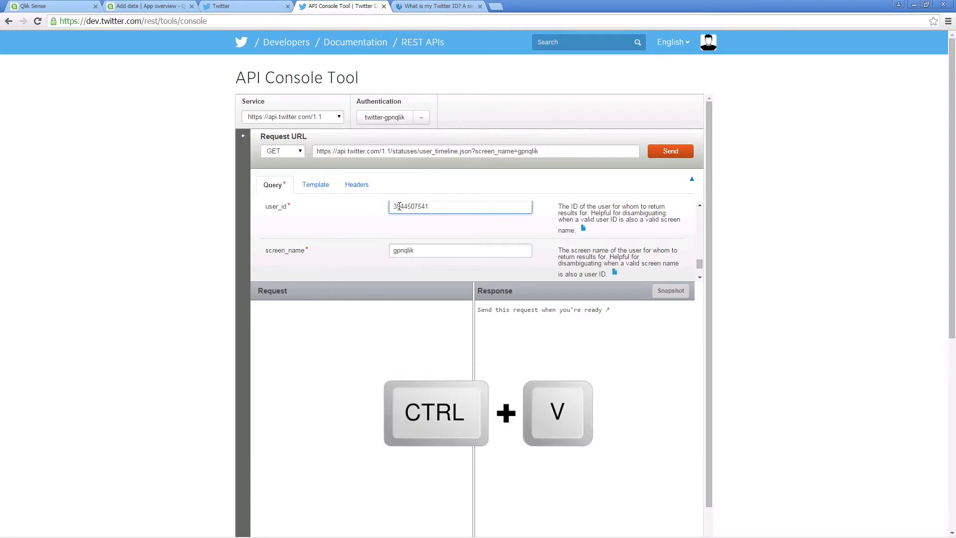
Send the user_timeline request (200 OK) and return to Qlik Sense with the request URL.
left_click(669, 151)
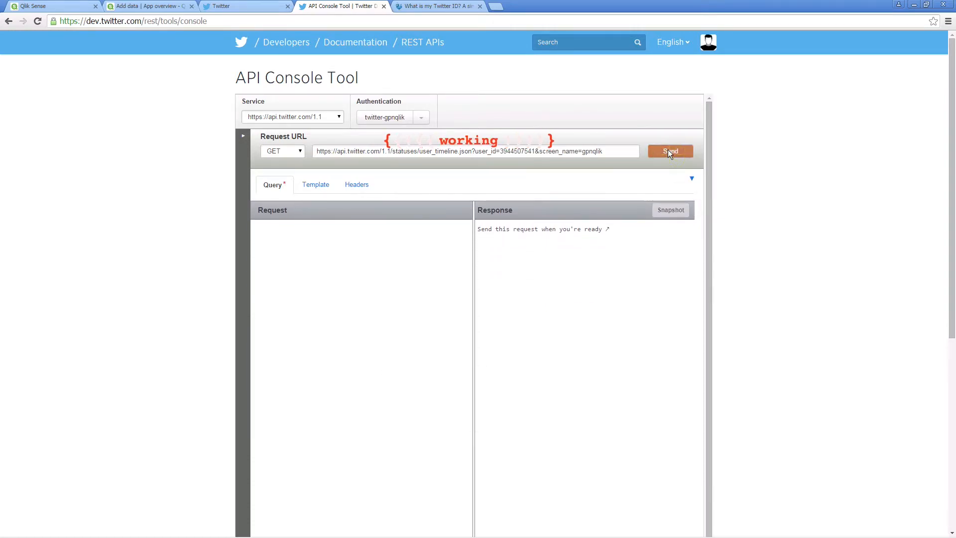
left_click(669, 152)
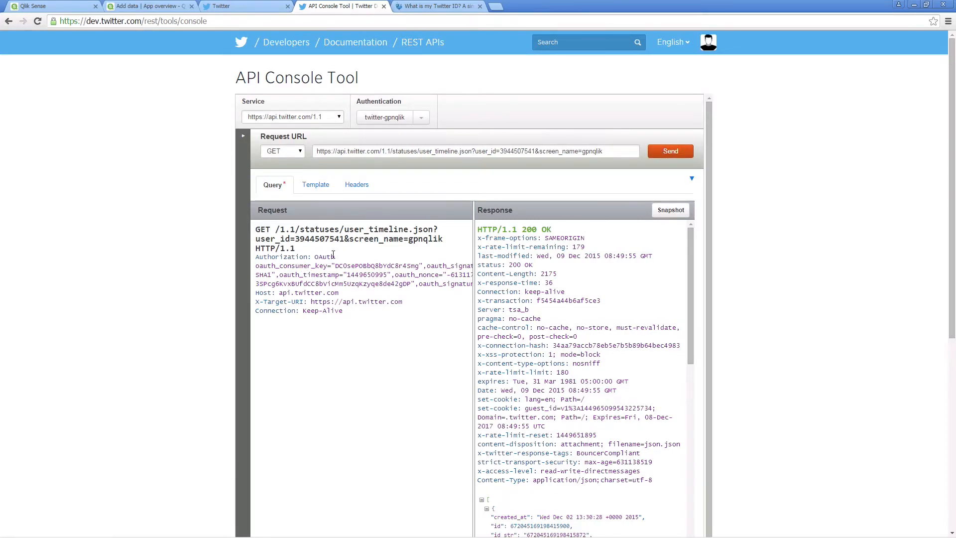
mouse_move(603, 153)
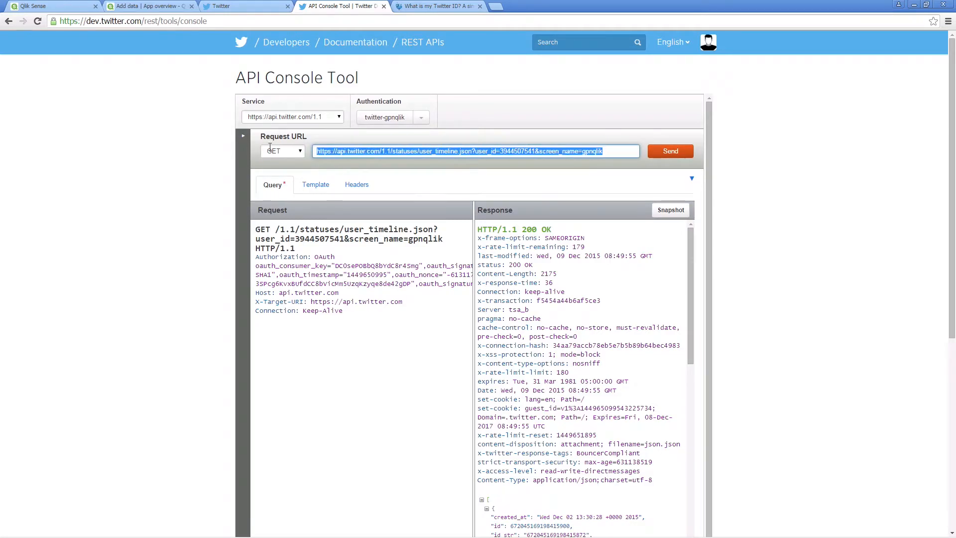
mouse_move(178, 7)
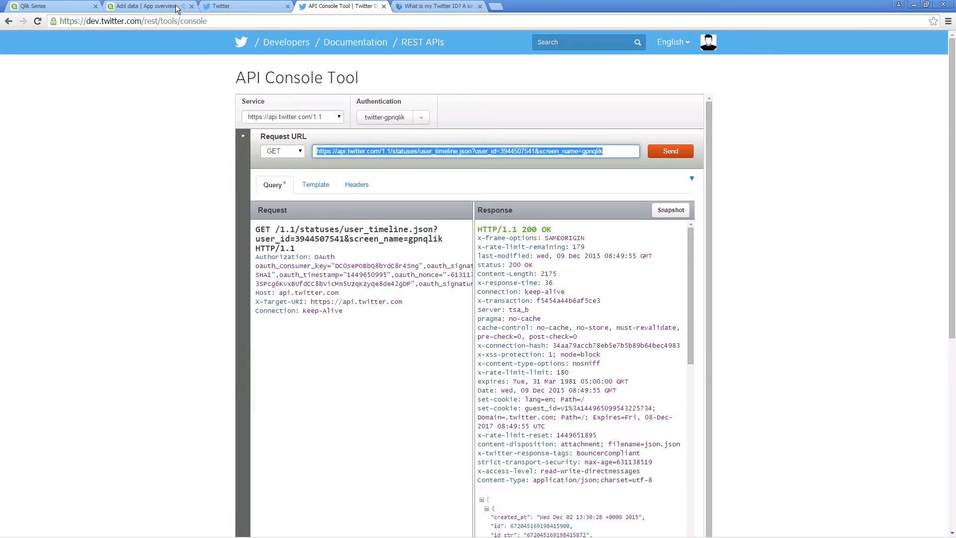
left_click(147, 6)
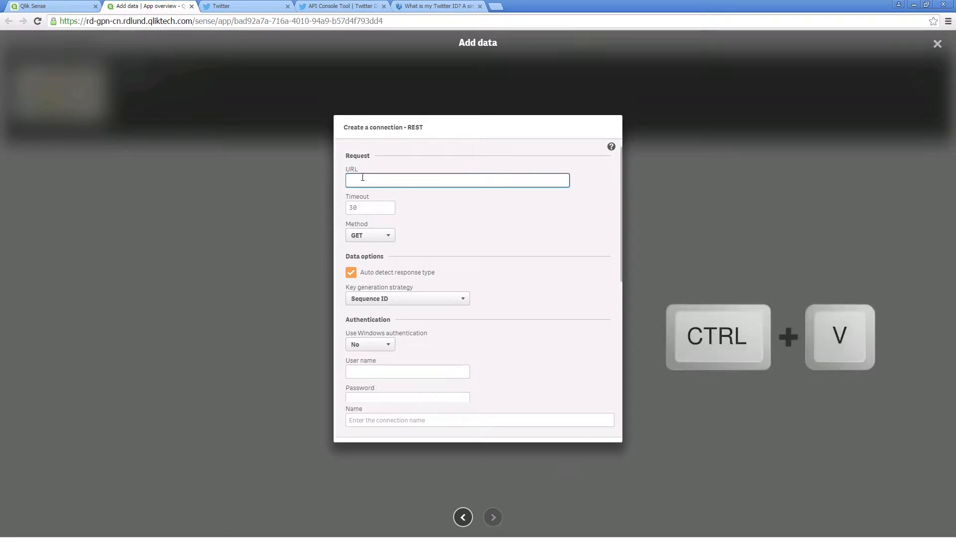
Paste the request URL into the REST connection and enter a user name, reaching Query headers.
key("ctrl+v")
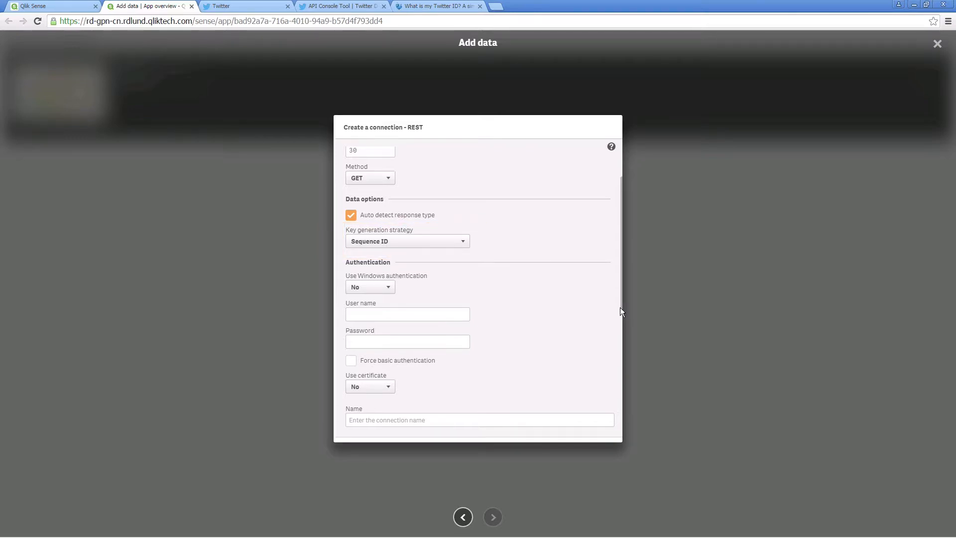
scroll("down", 3)
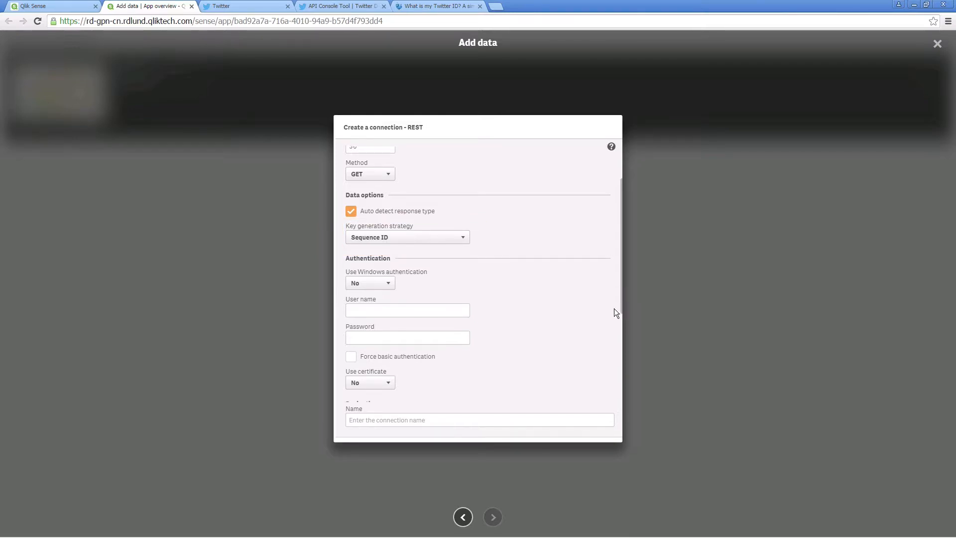
type("gpnqi")
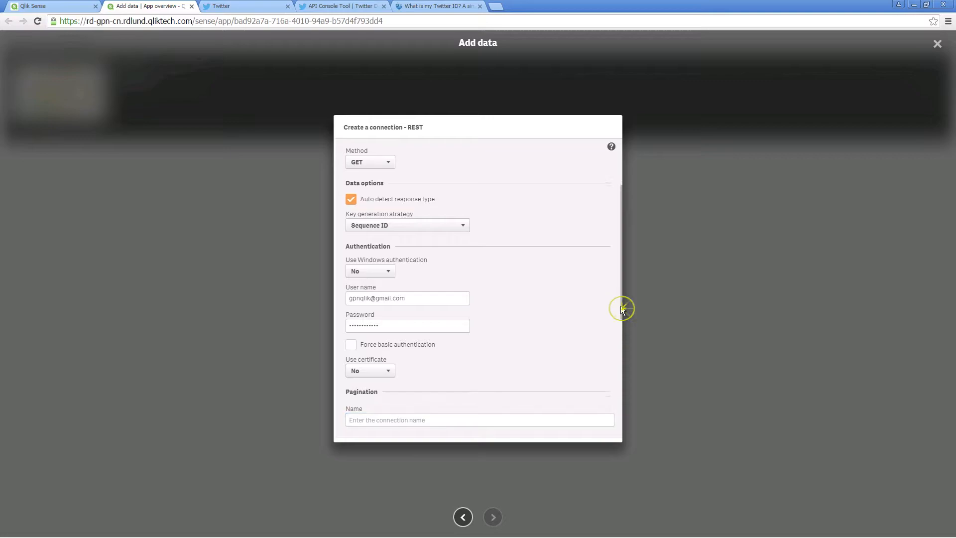
scroll("down", 3)
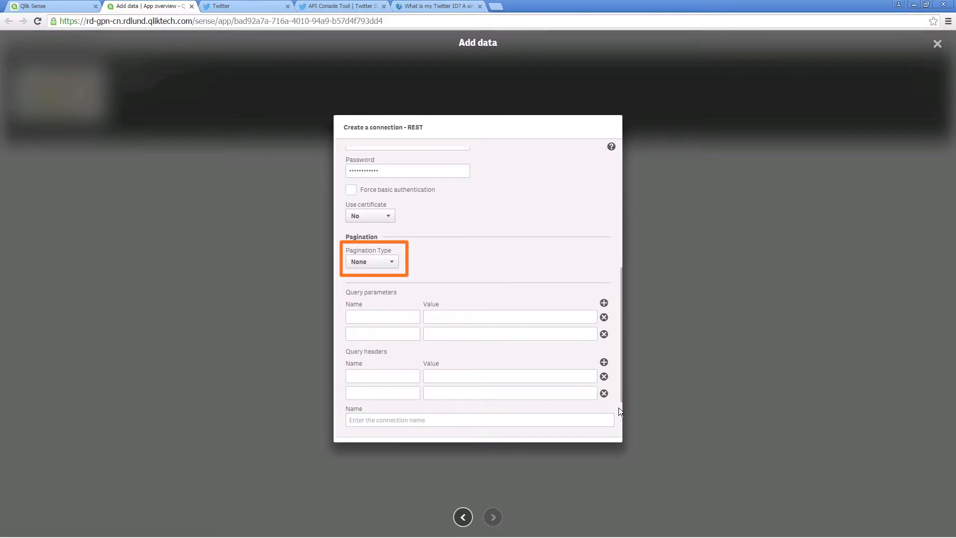
Copy the OAuth Authorization header text from the Twitter API Console.
left_click(341, 6)
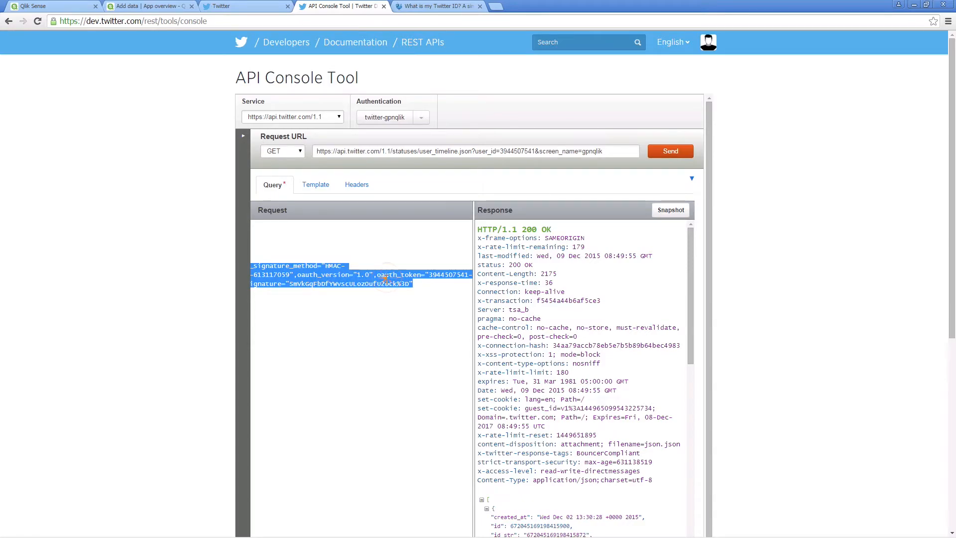
right_click(384, 280)
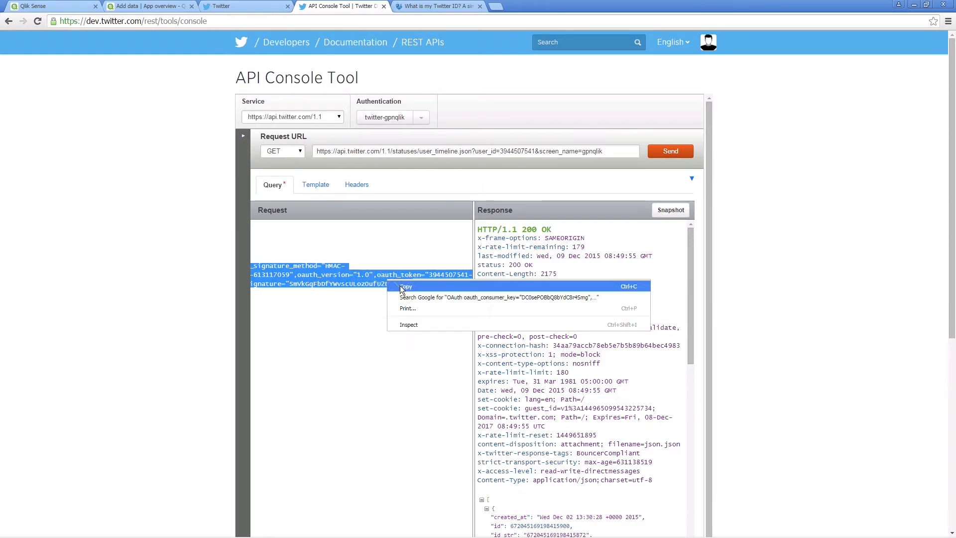
left_click(405, 286)
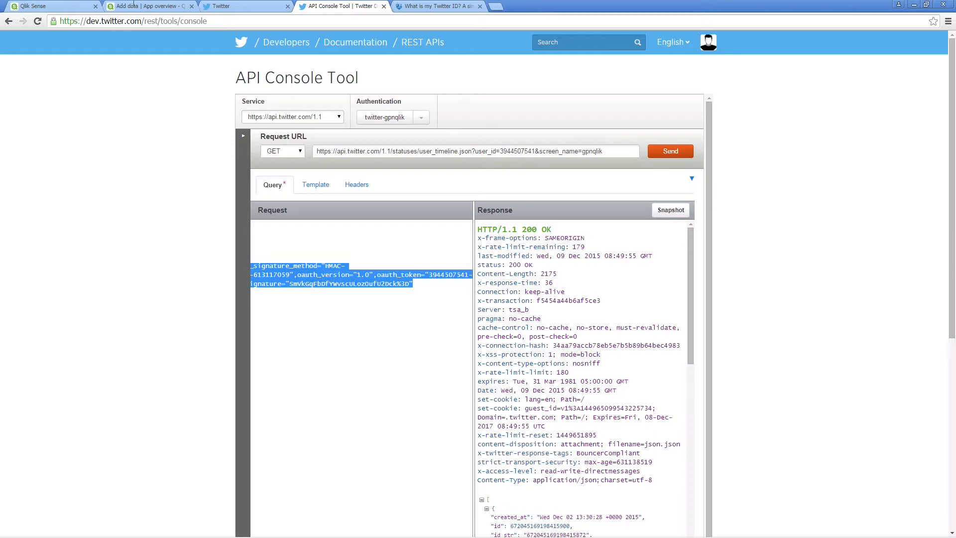
Add an Authorization query header holding the copied OAuth string.
left_click(149, 6)
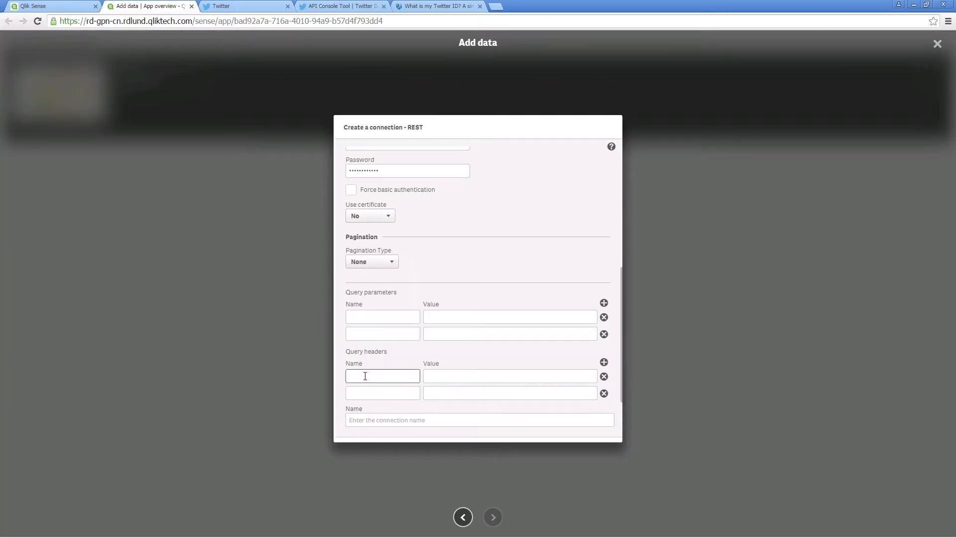
type("Authorization")
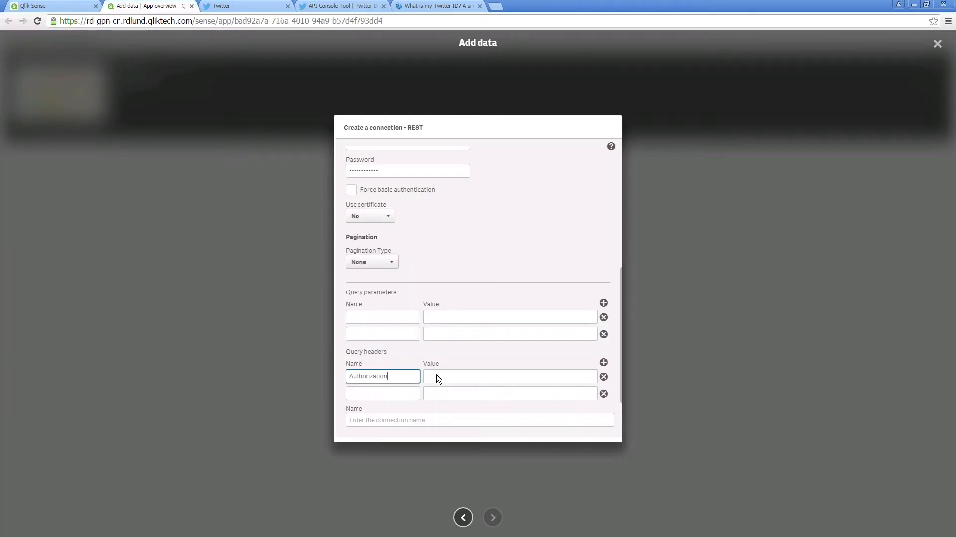
left_click(509, 376)
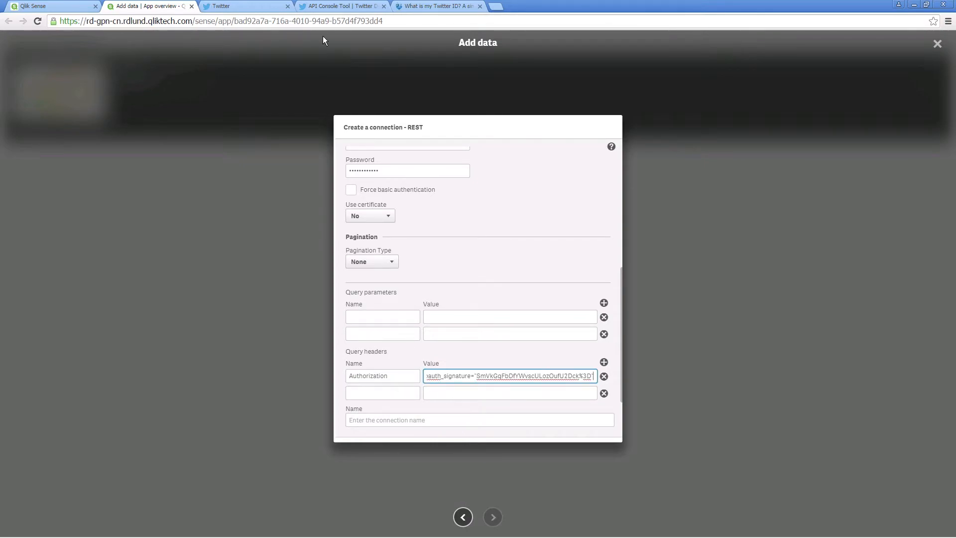
left_click(338, 6)
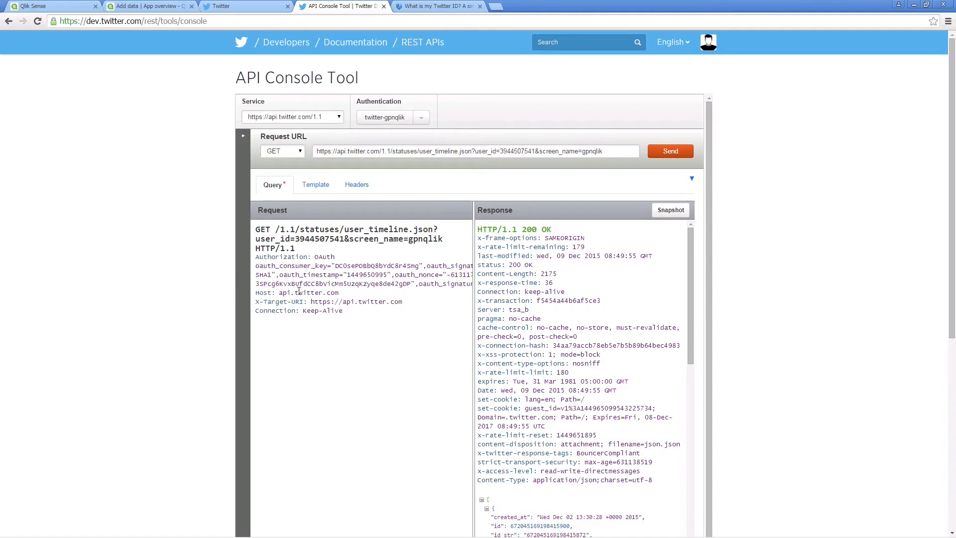
key("ctrl+c")
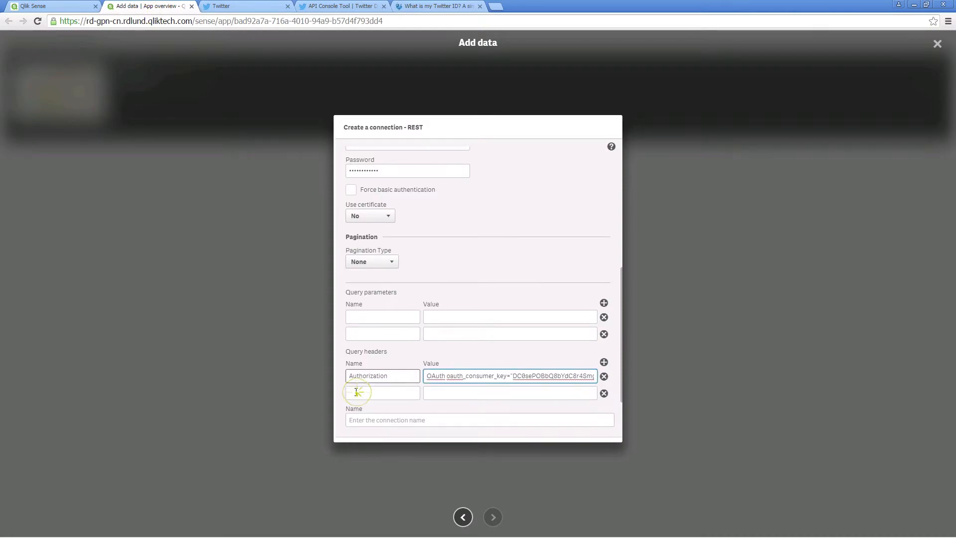
type("api.twitter.com")
left_click(382, 391)
type("Host")
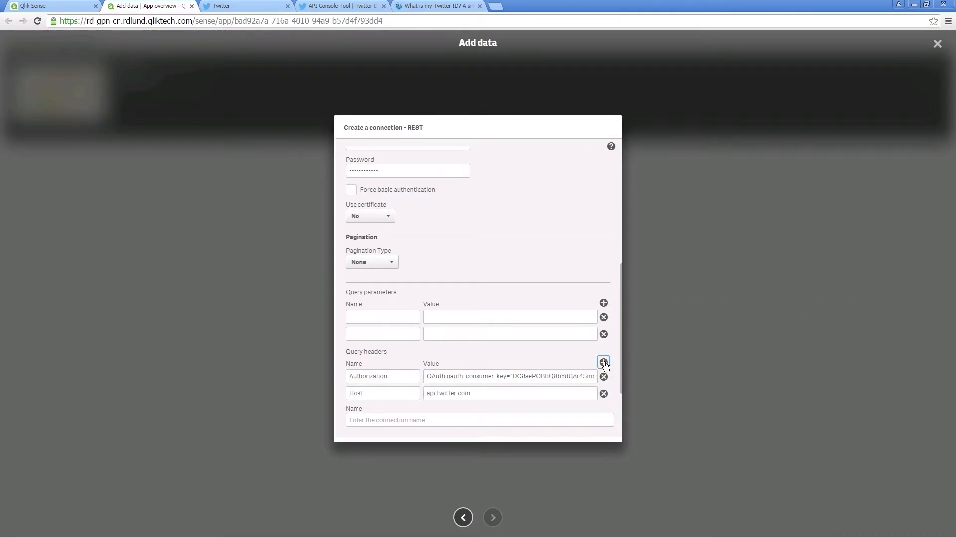
left_click(341, 6)
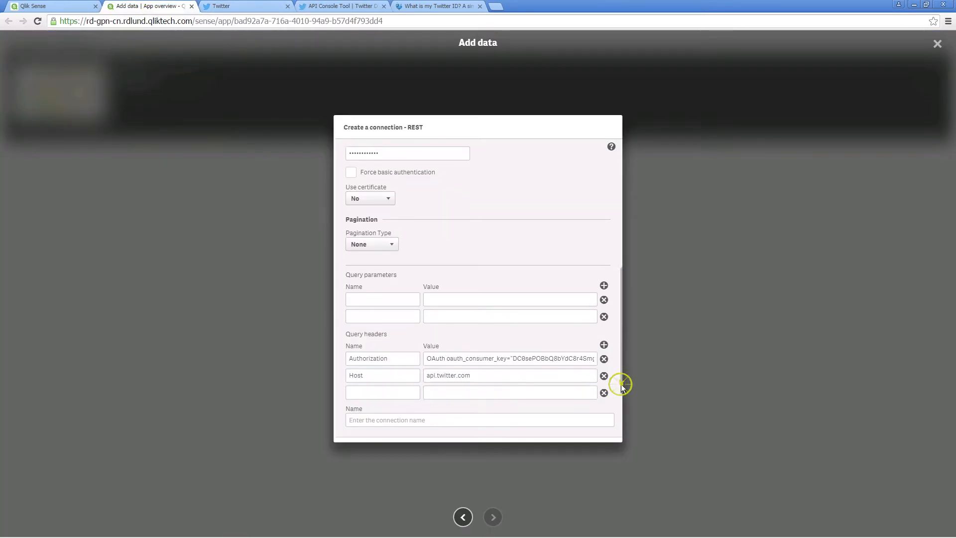
type("X-Target")
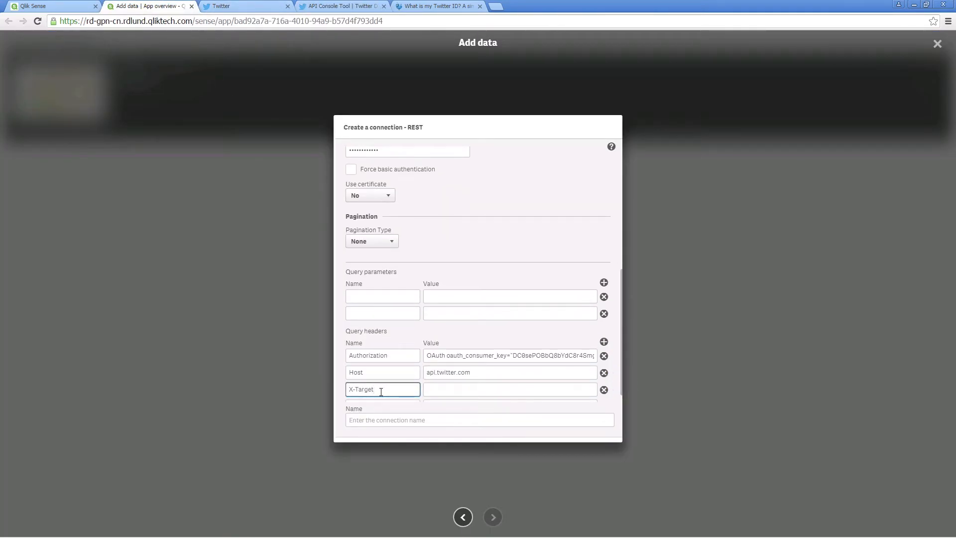
right_click(509, 390)
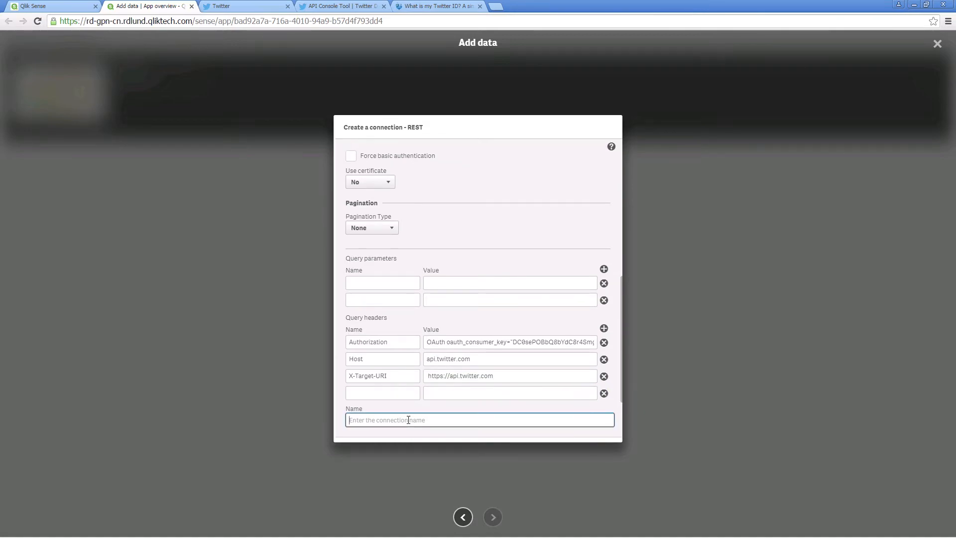
Name the connection 'Twitter connection' and create it, proceeding to data selection.
type("Twitter connection")
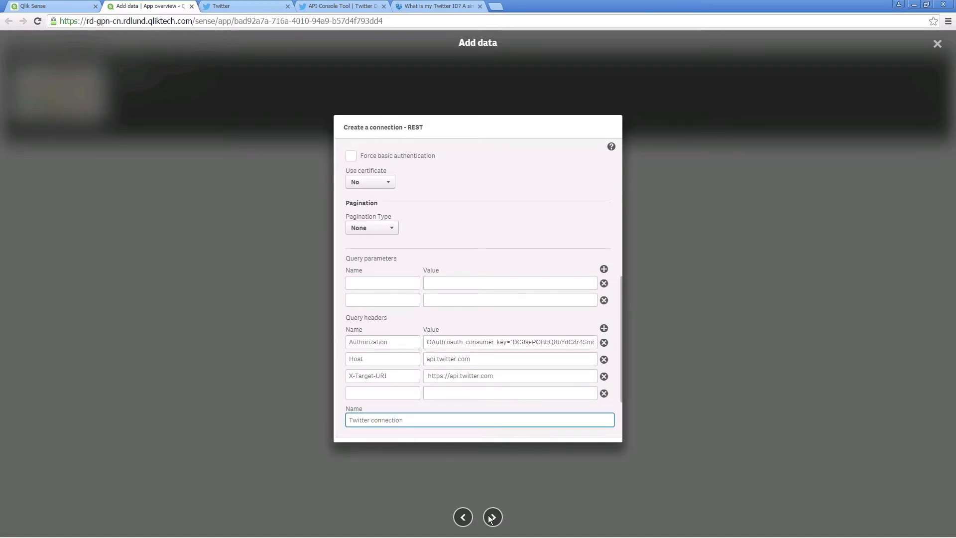
left_click(492, 517)
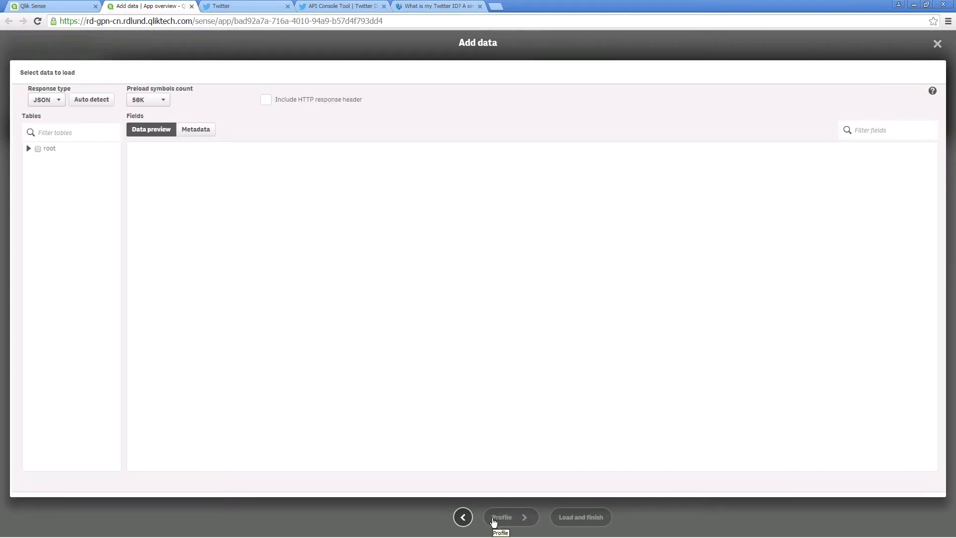
Include the root table with all its timeline fields and load the data into the app.
left_click(37, 149)
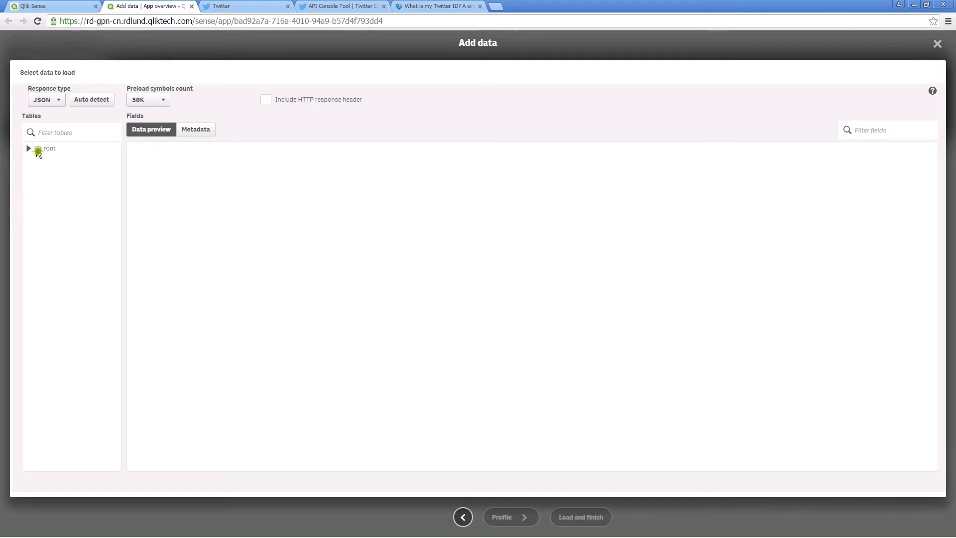
left_click(37, 148)
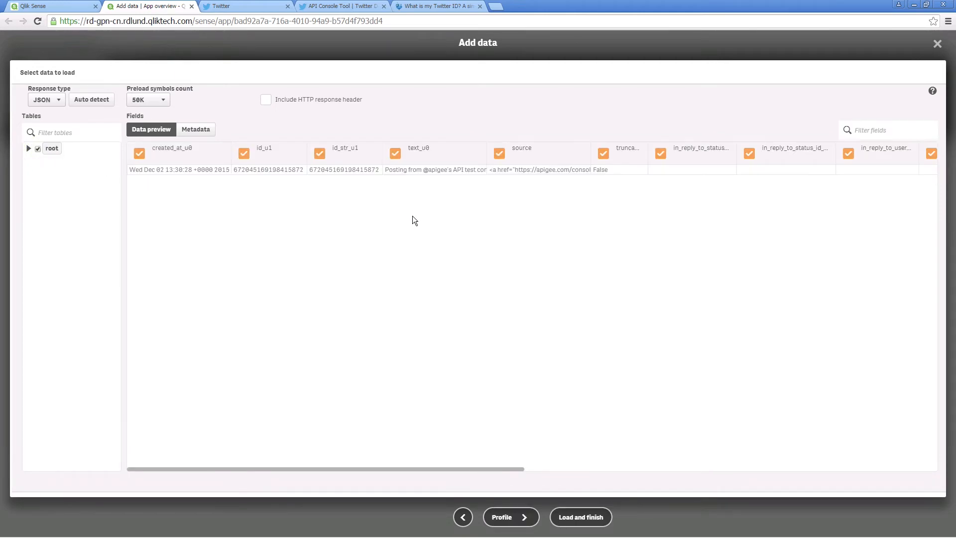
mouse_move(634, 446)
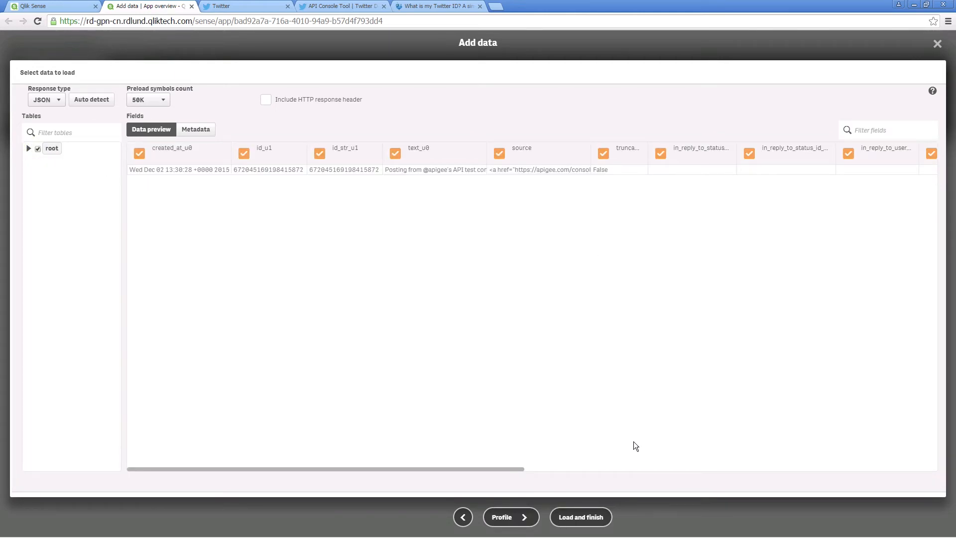
left_click(580, 517)
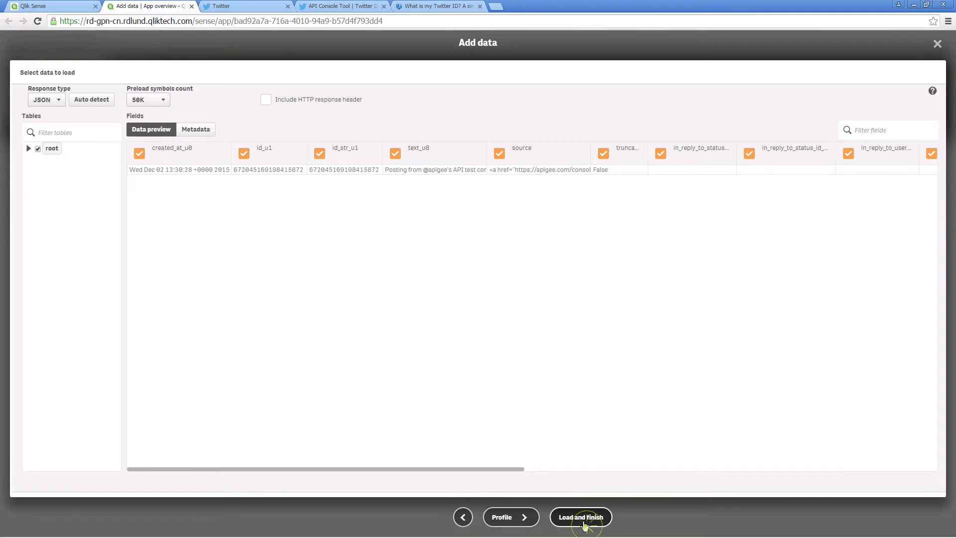
left_click(579, 516)
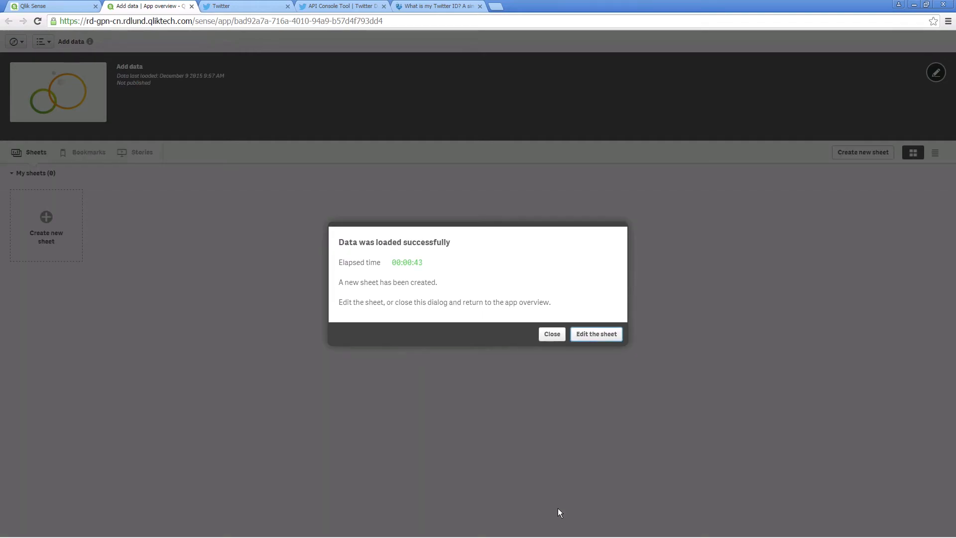
Edit the newly created sheet and browse the loaded Twitter fields in the Fields panel.
left_click(595, 334)
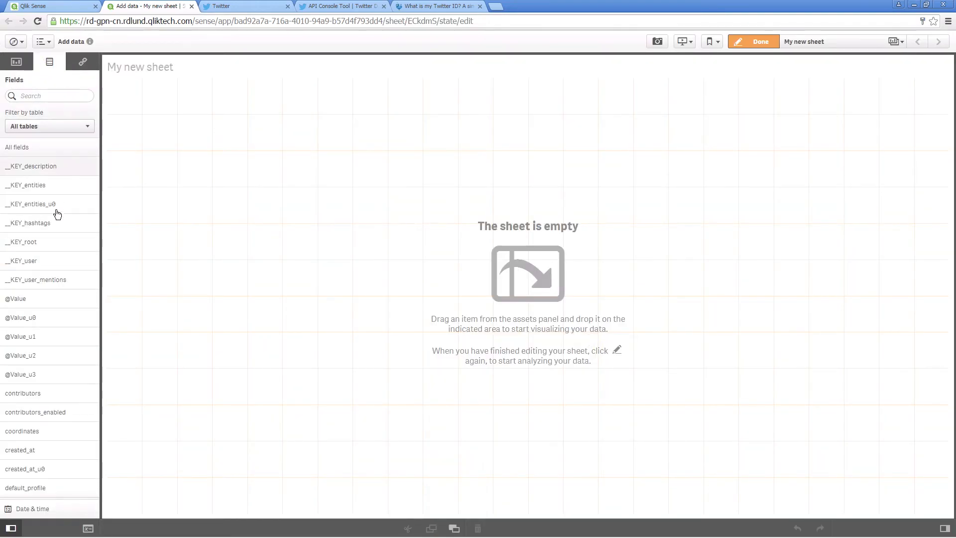
scroll("down", 3)
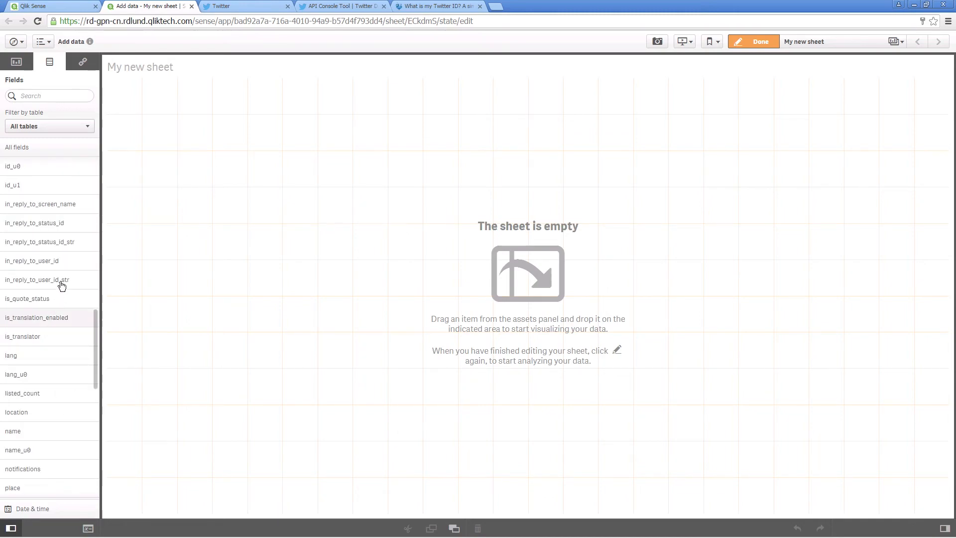
mouse_move(18, 450)
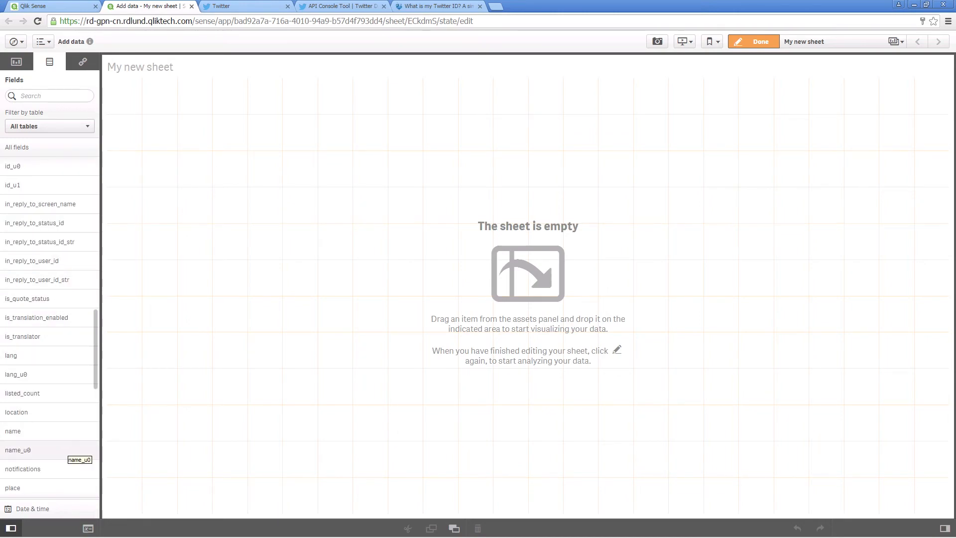
scroll("down", 3)
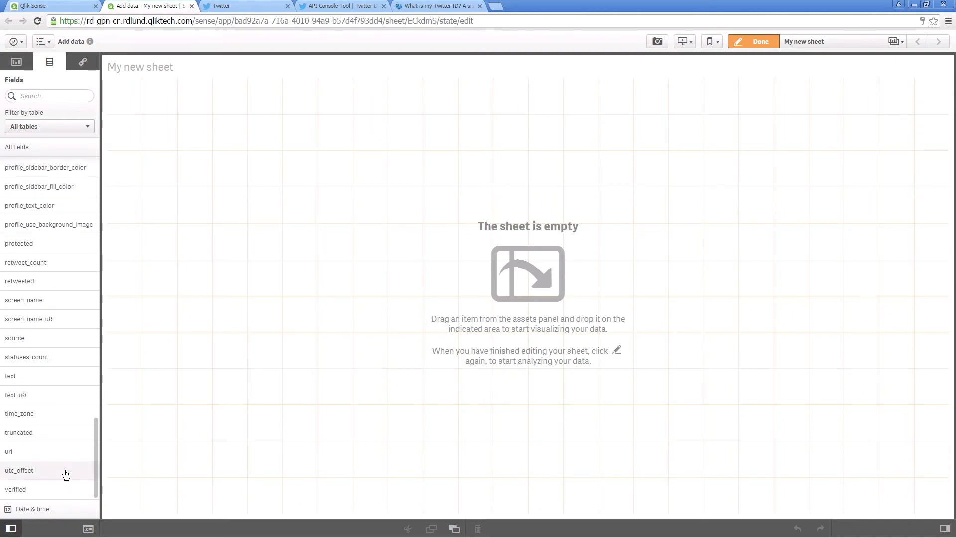